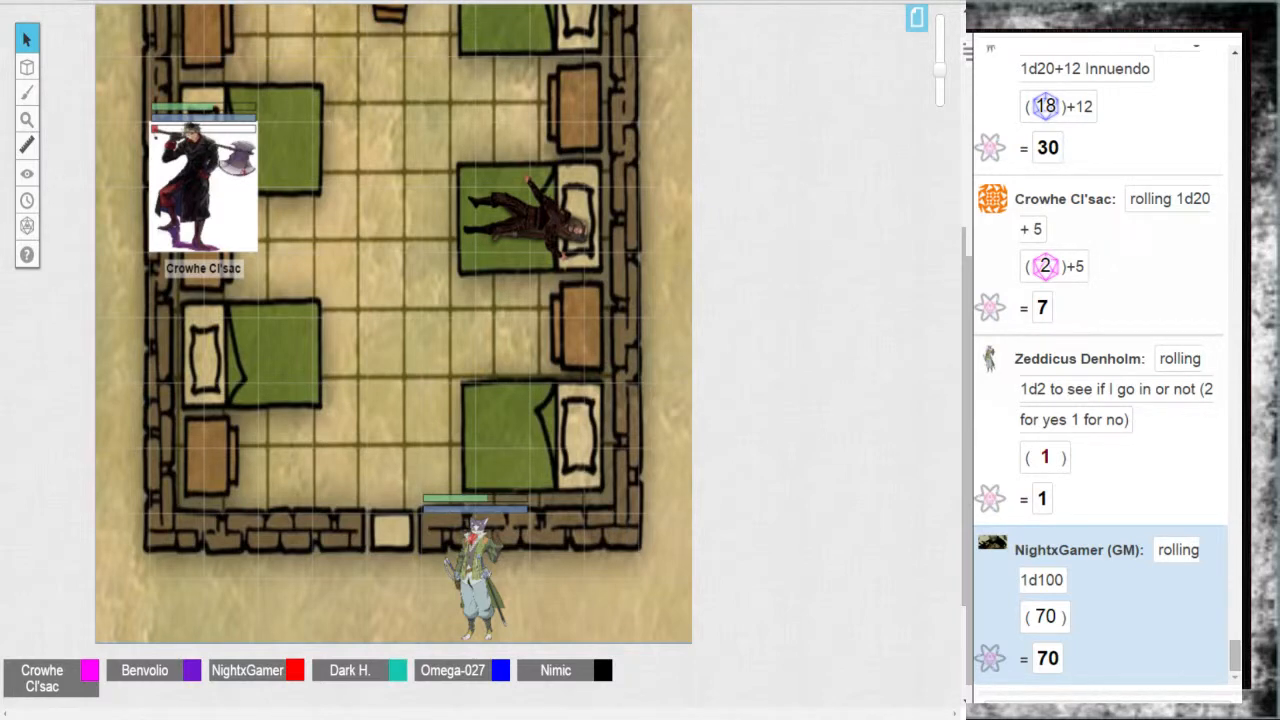
- Scroll the chat log to the latest entries before Crowhe Cl'sac's 1d20+30 roll
scroll("down", 3)
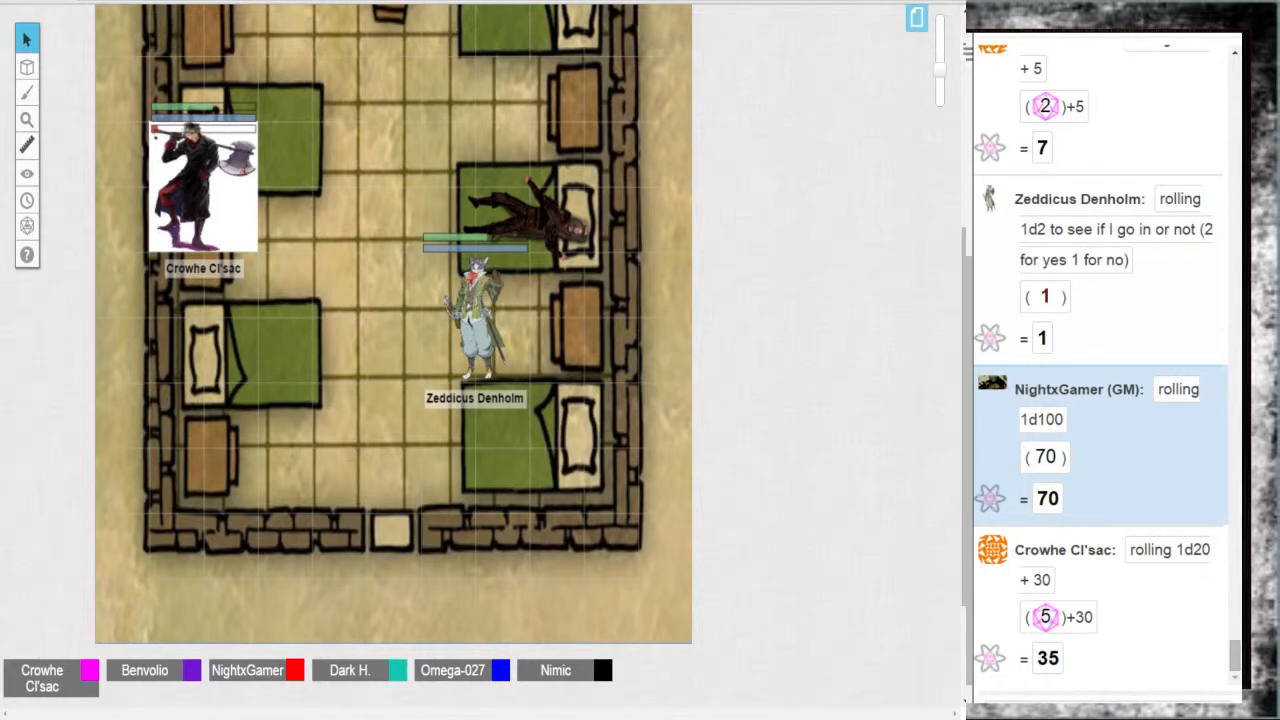
- Scroll the chat log down to where Zeddicus Denholm's 1d100 roll of 31 lands
scroll("down", 3)
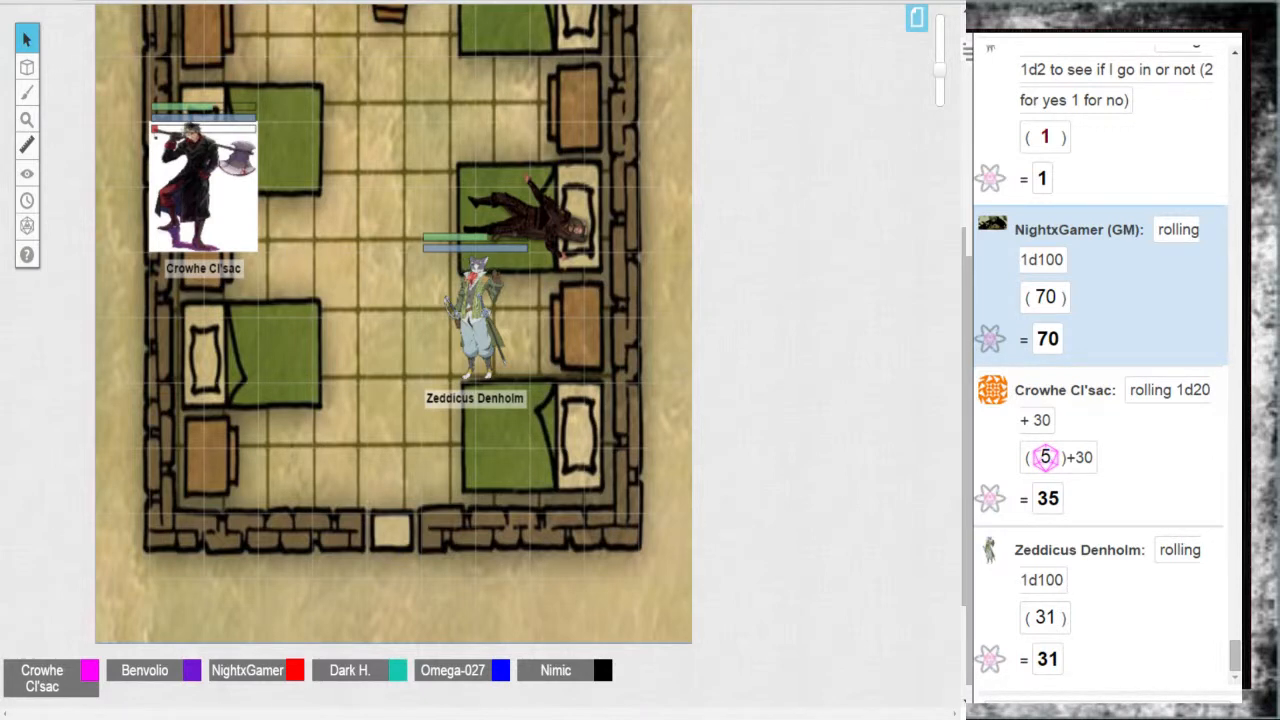
- Bring up the Dice Roller from the toolbar for the GM's 1d100 roll of 13
scroll("down", 3)
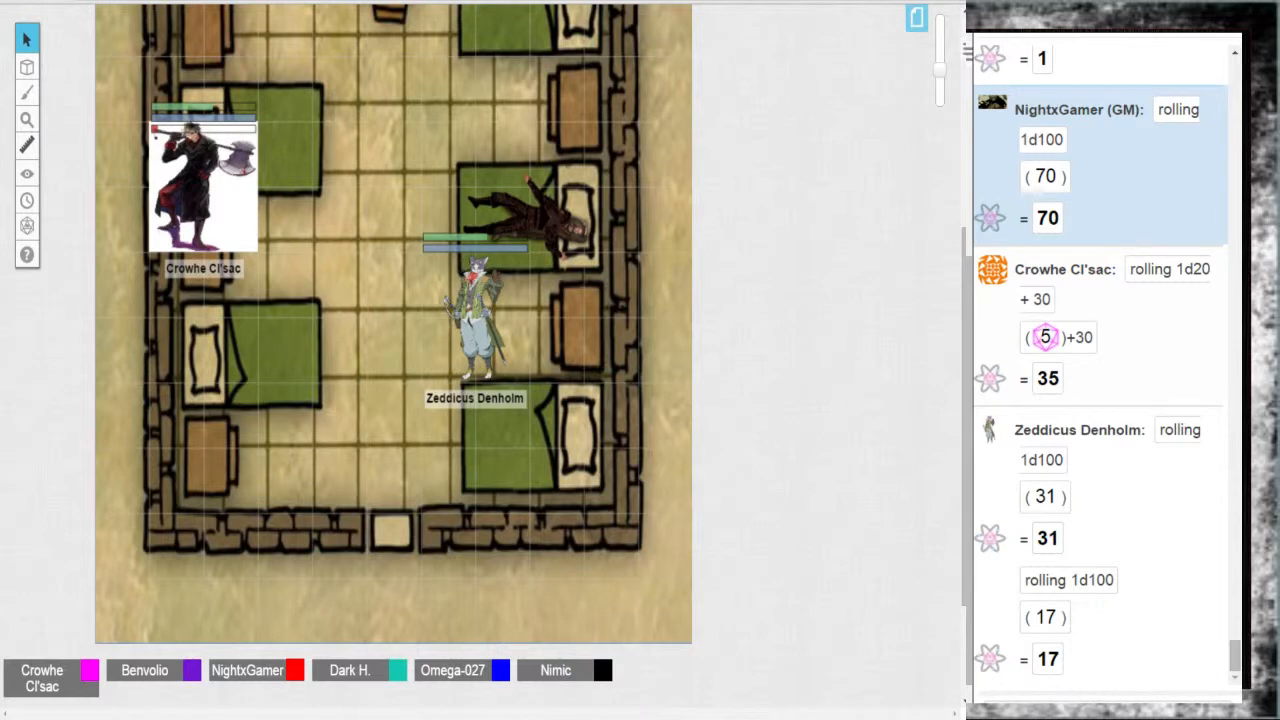
left_click(476, 320)
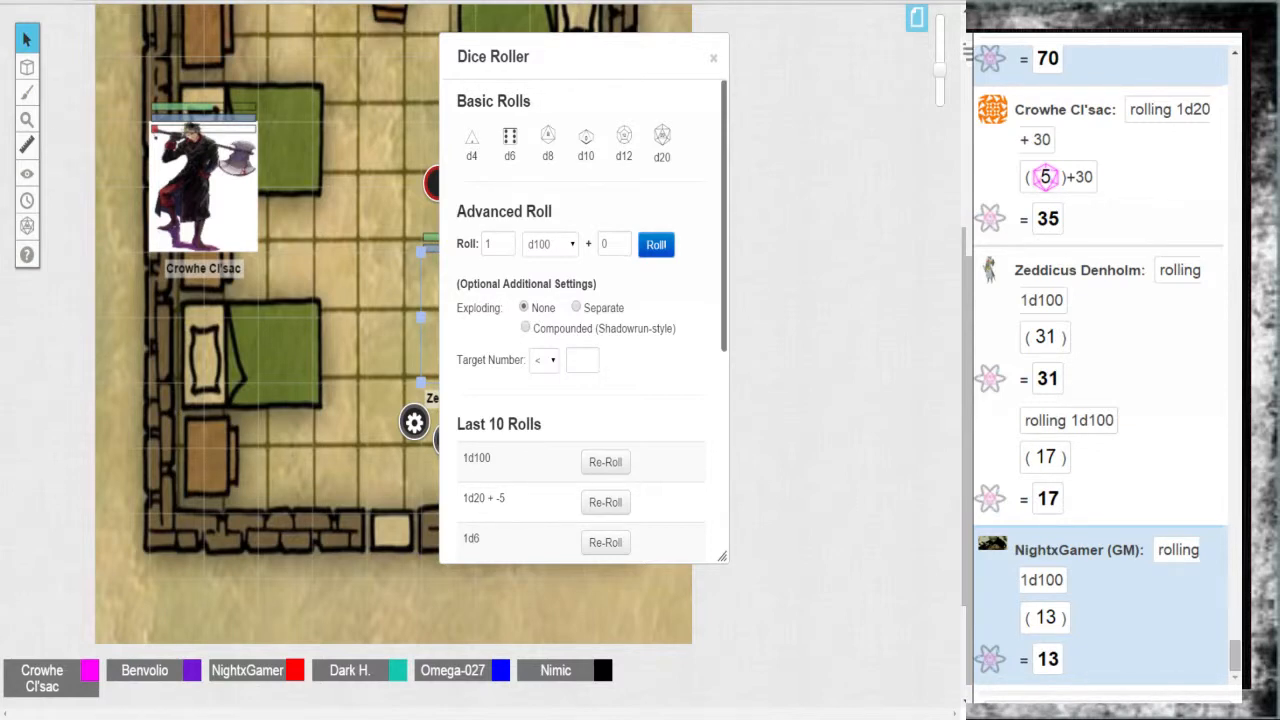
- Close the Dice Roller so the bedroom map with Zeddicus Denholm's token shows again
left_click(712, 56)
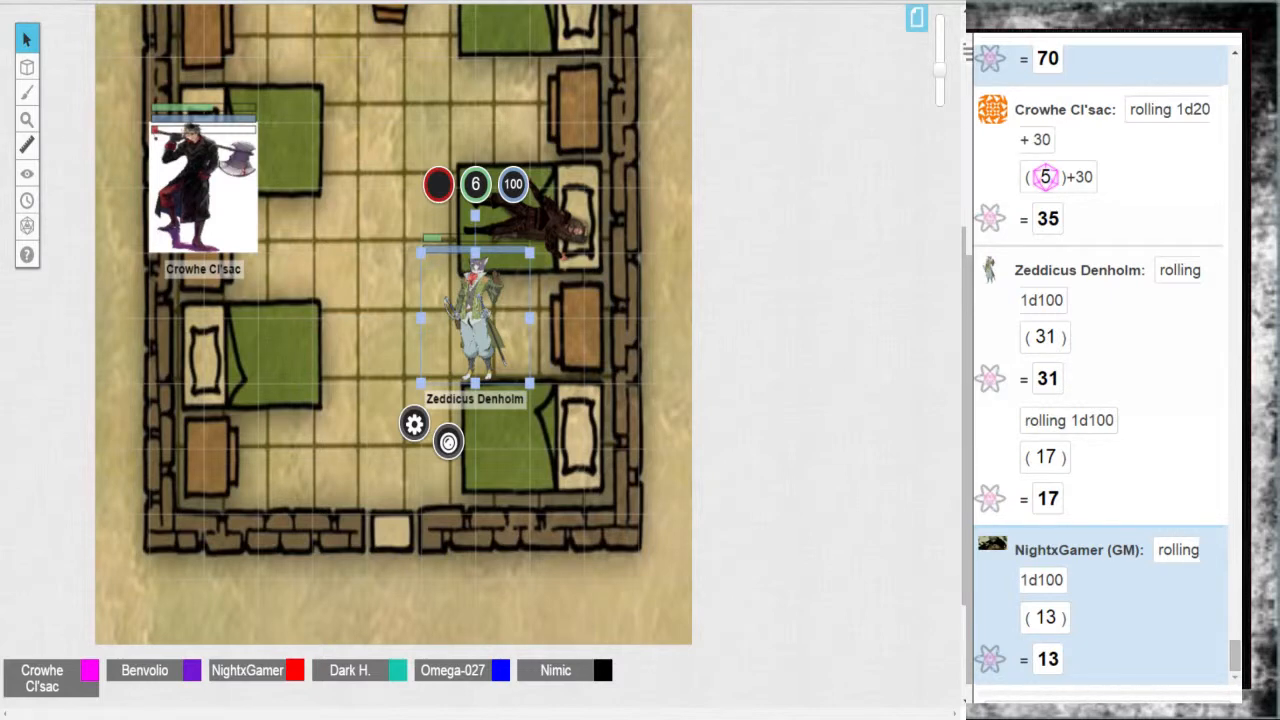
- Measure about 35 ft from the dark figure on the bed to Crowhe Cl'sac's token
scroll("down", 3)
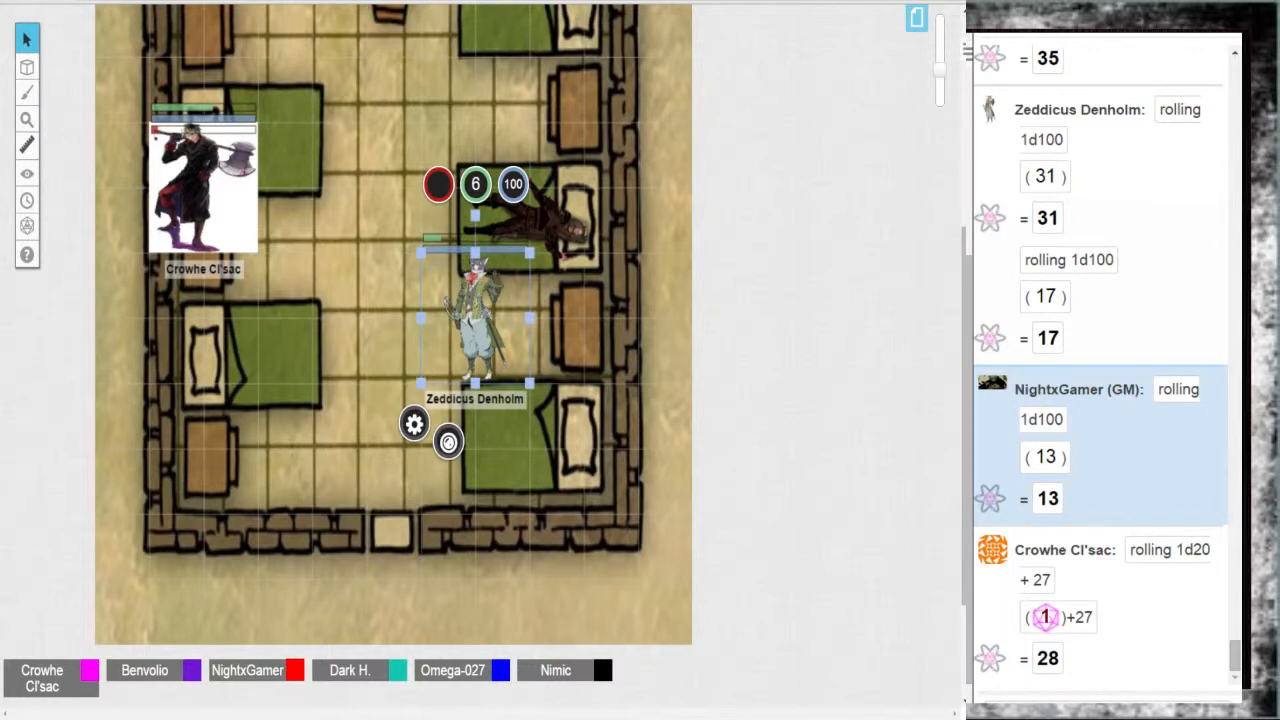
left_click_drag(500, 220, 120, 150)
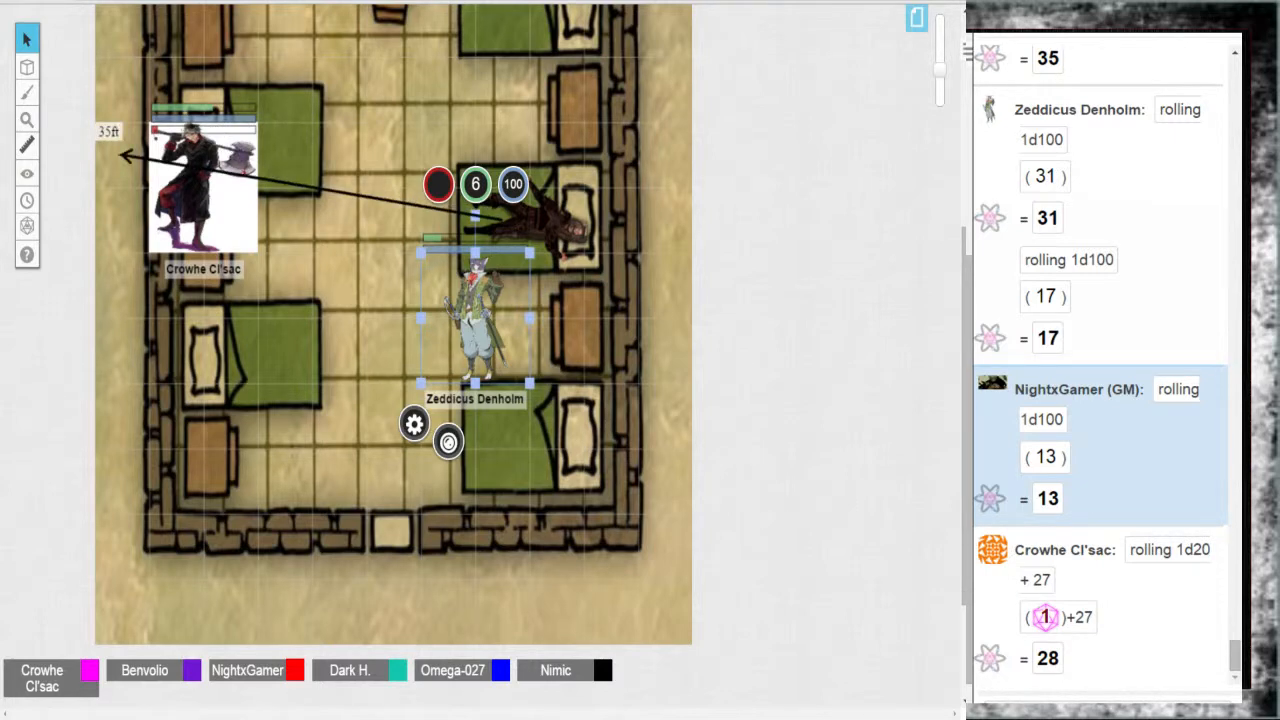